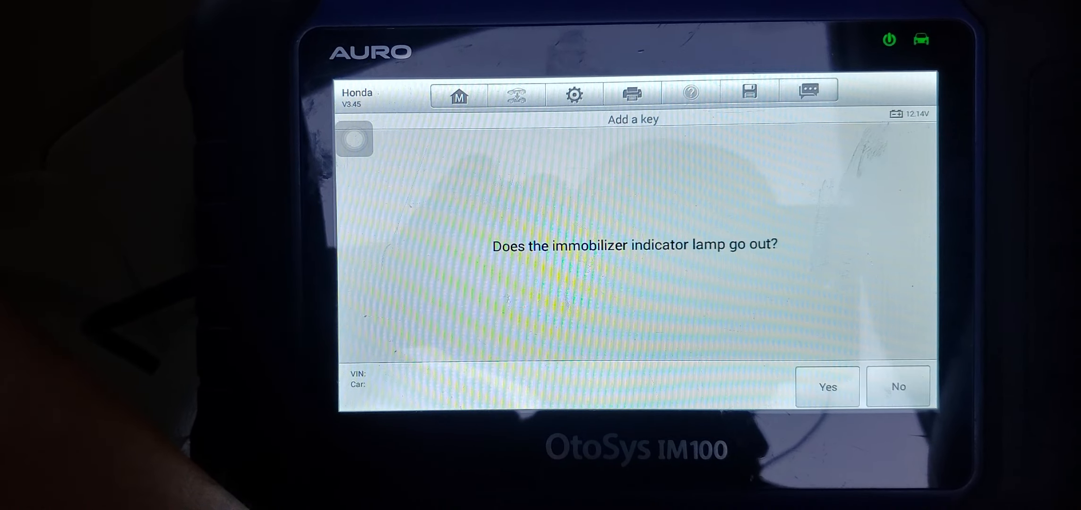
Confirm the immobilizer lamp went out and acknowledge 'Current number keys: 6' to finish
left_click(827, 387)
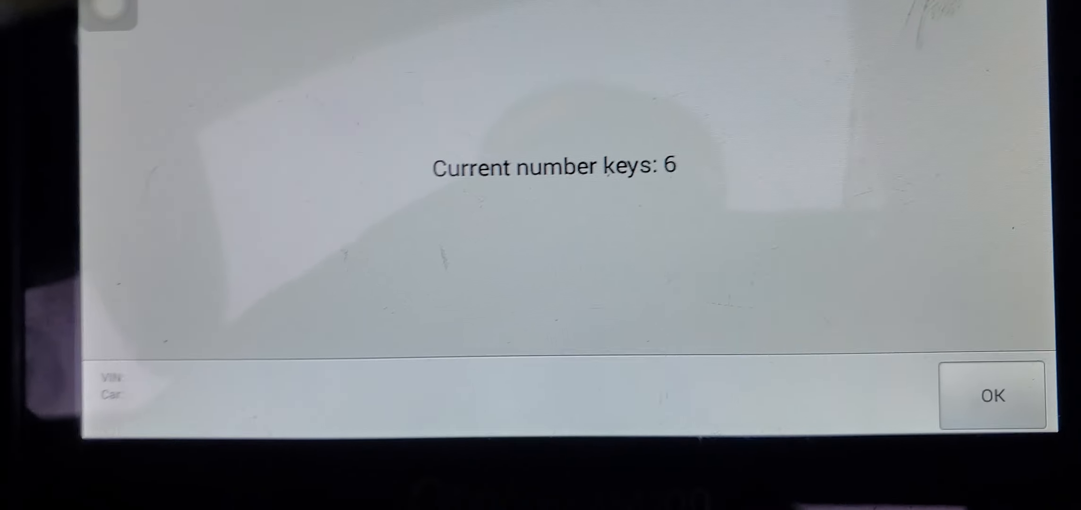
left_click(991, 396)
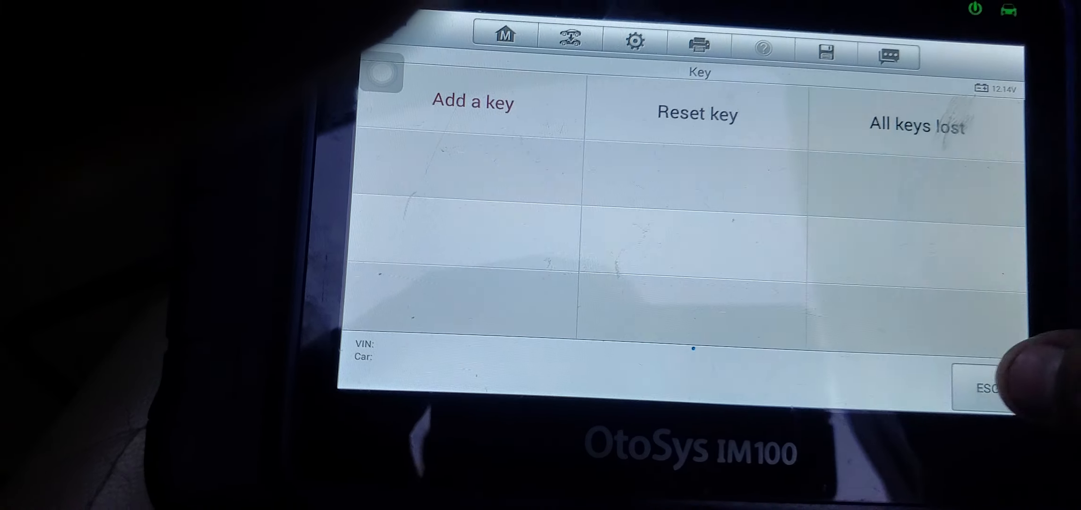